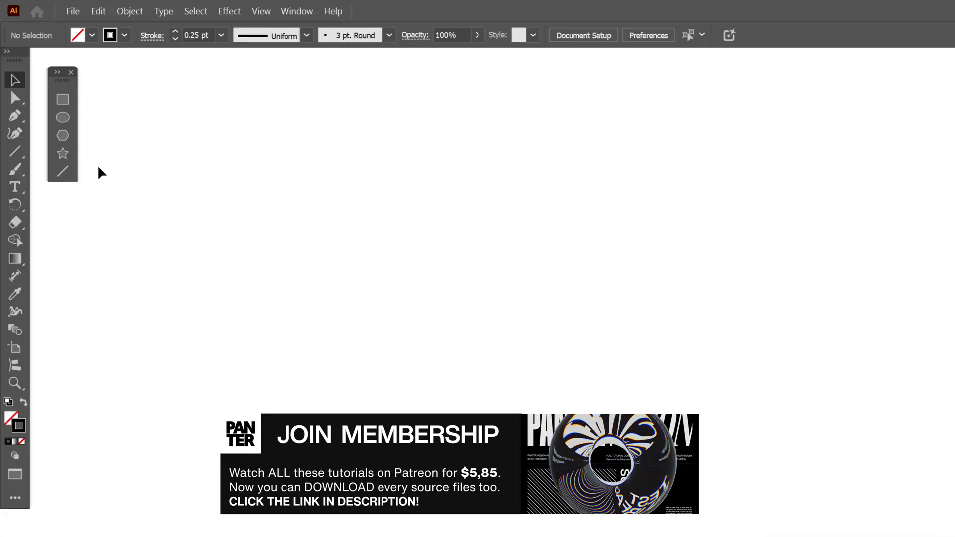
# Draw three horizontal line segments and join their ends alternately into a zigzag path
pyautogui.click(62, 171)
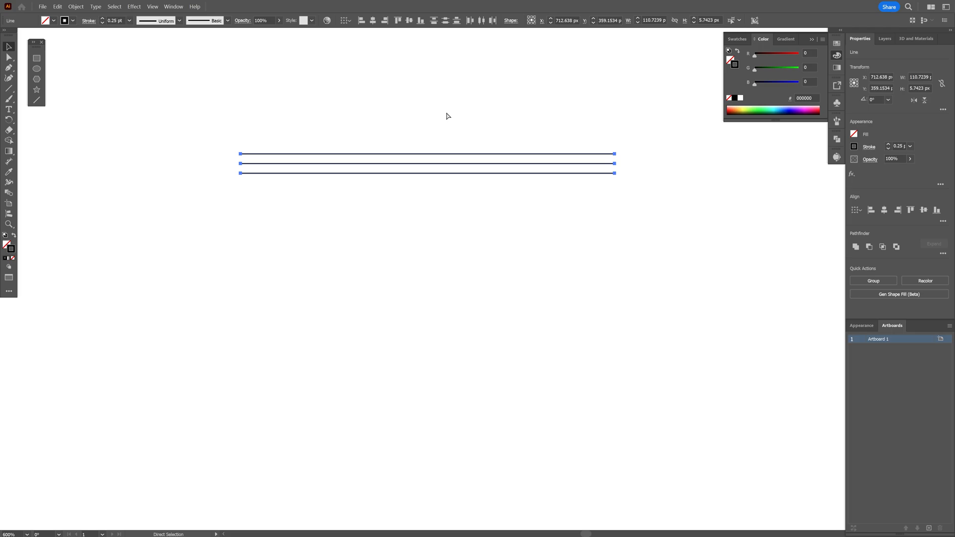
pyautogui.click(130, 10)
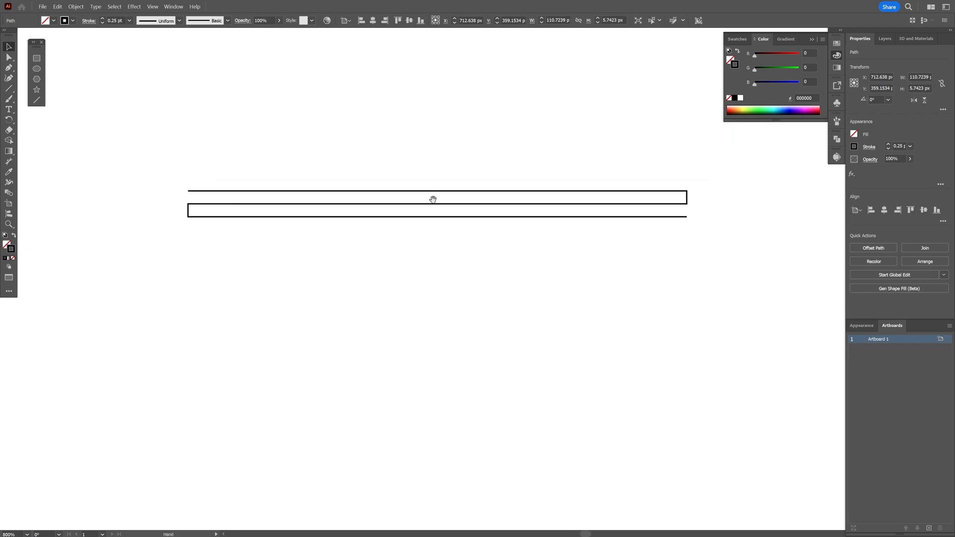
# Duplicate and join more zigzag rows, then add a large outlined number 2 with no fill
pyautogui.click(550, 258)
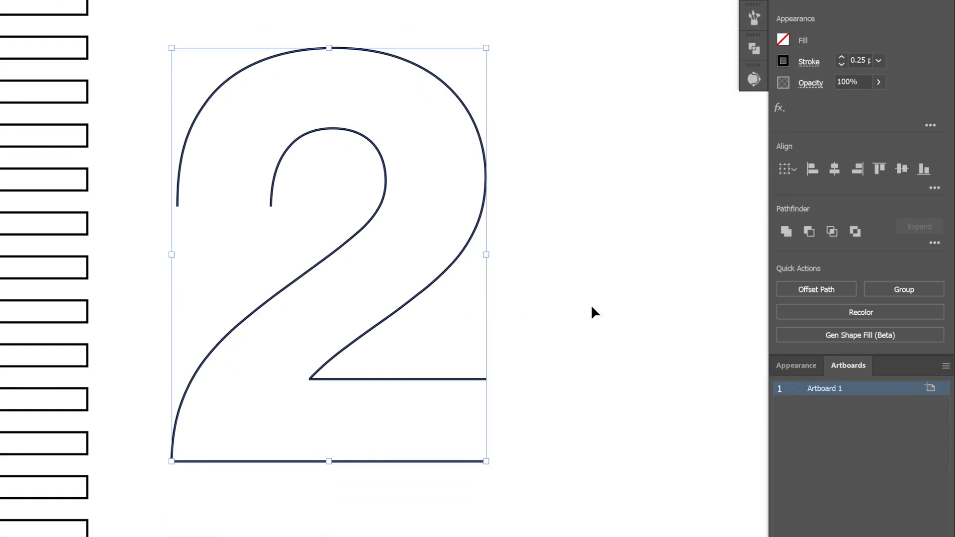
# Blend the inner and outer outlines of the 2 with Specified Steps set to 1
pyautogui.click(130, 11)
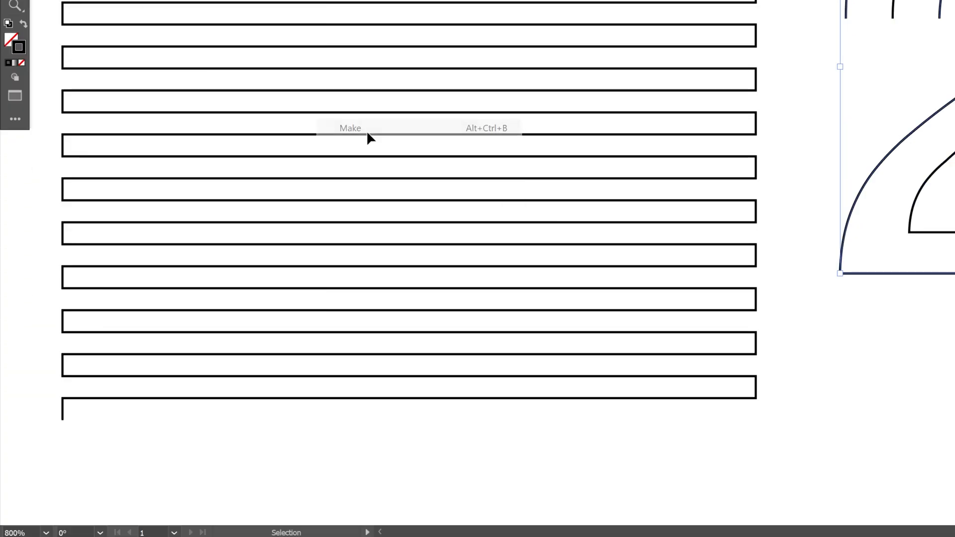
pyautogui.click(350, 127)
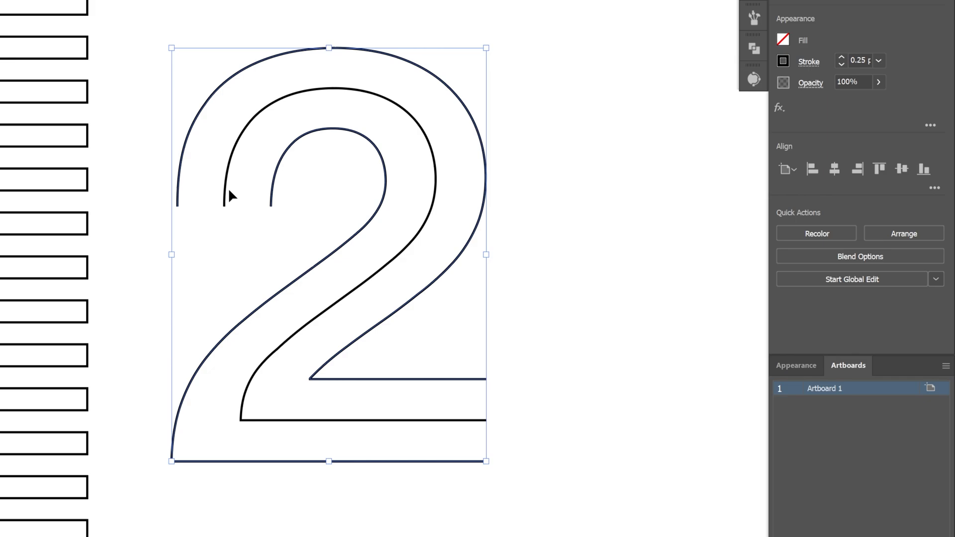
pyautogui.click(861, 256)
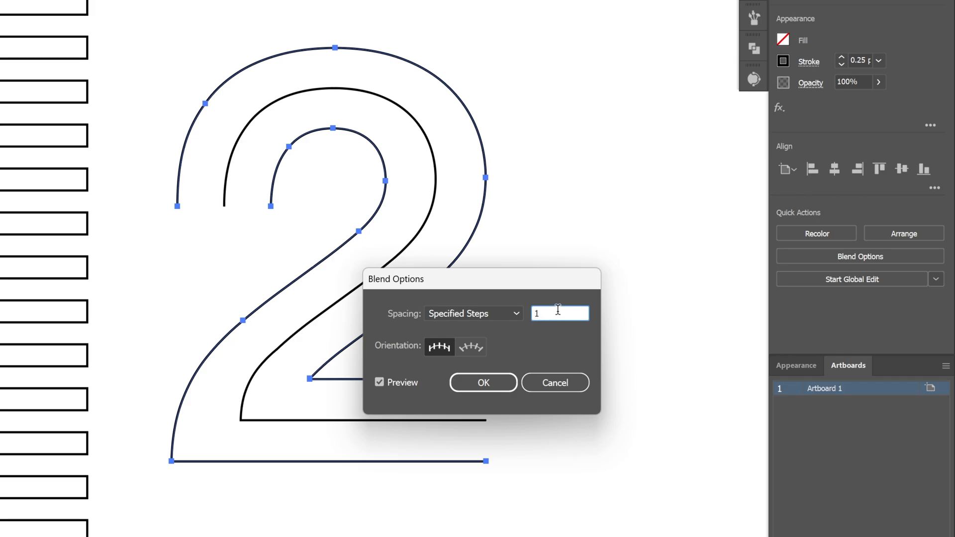
pyautogui.click(483, 382)
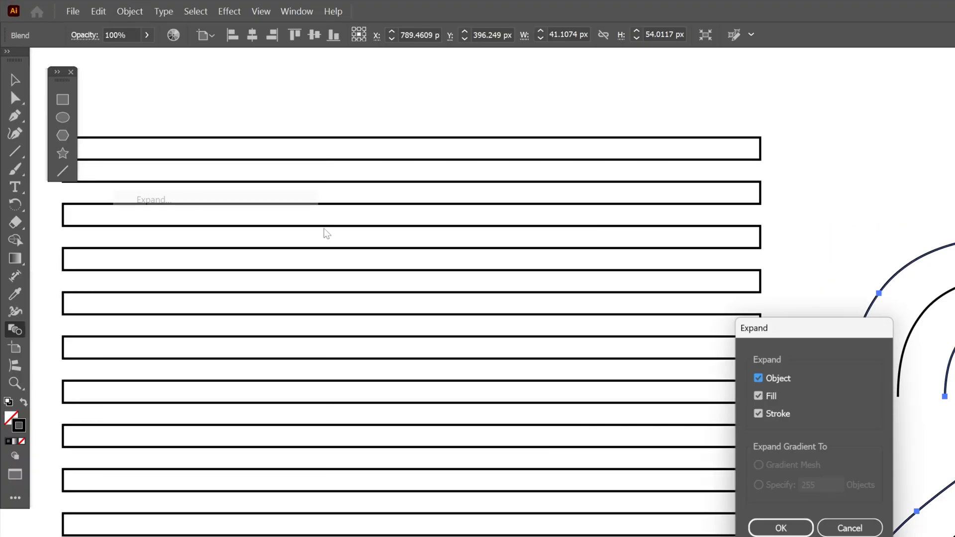
# Expand the blend into paths, then place the rotated 2 across the zigzag rows
pyautogui.click(781, 528)
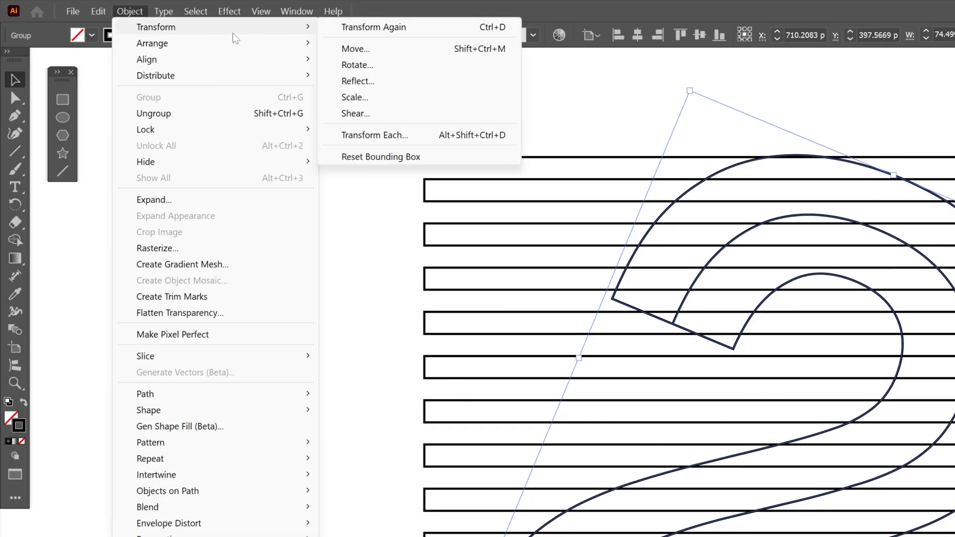
# Adjust the 2's orientation and divide the zigzag along it with Pathfinder Divide
pyautogui.click(380, 157)
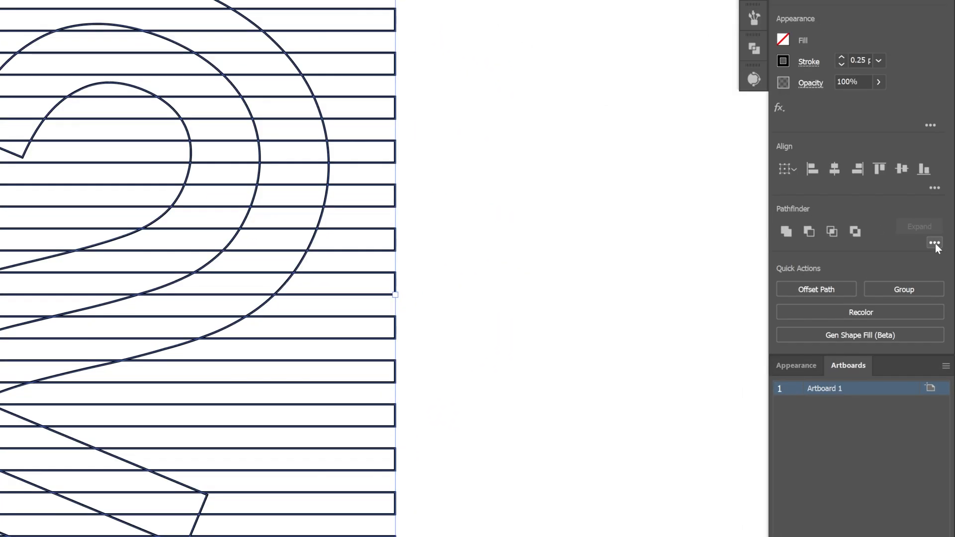
pyautogui.click(935, 244)
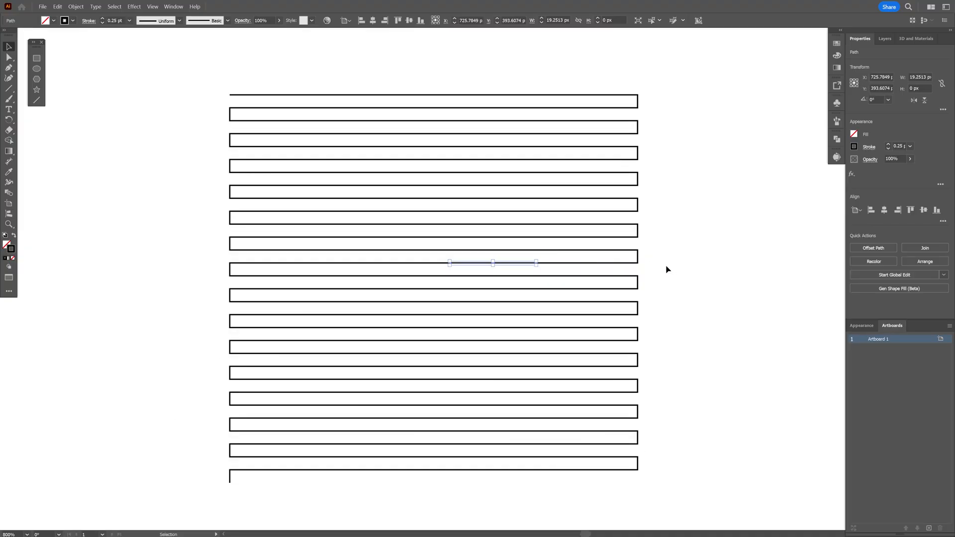
# Delete the leftover segment and review anchor display in Selection & Anchor Display preferences
pyautogui.press('ctrl+a')
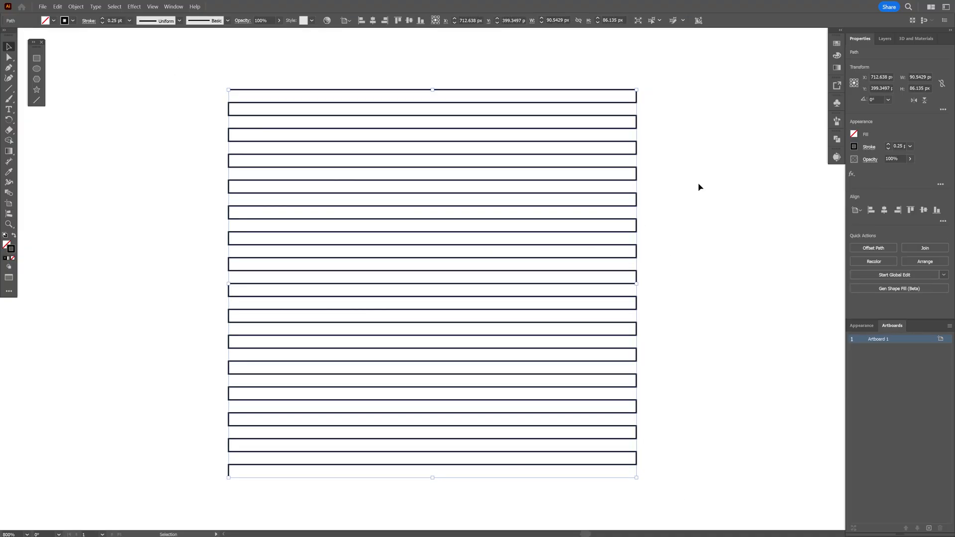
pyautogui.moveTo(501, 193)
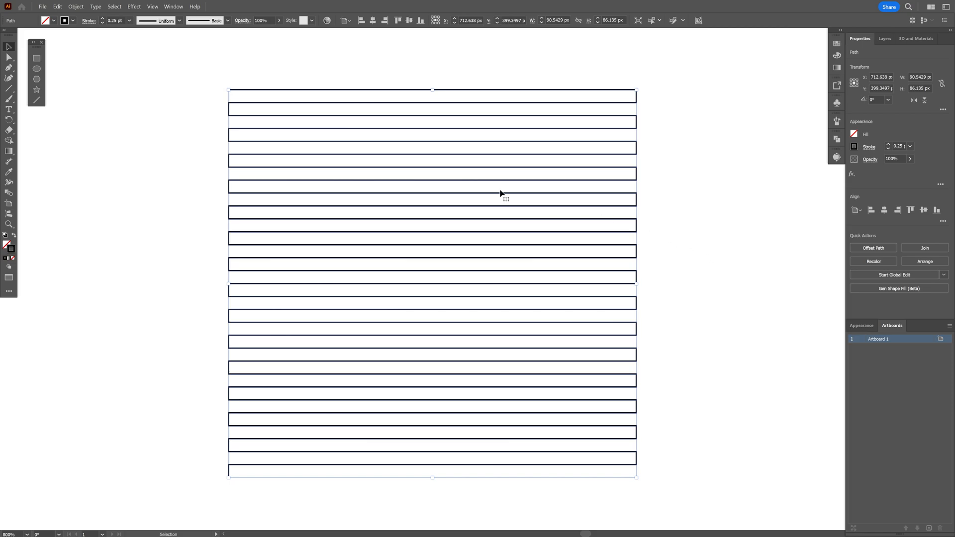
pyautogui.click(8, 56)
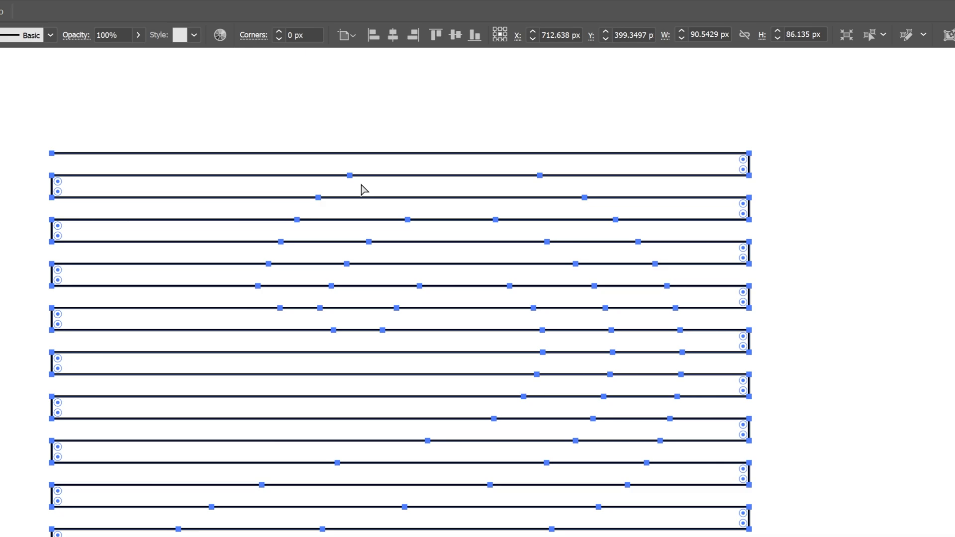
pyautogui.moveTo(606, 502)
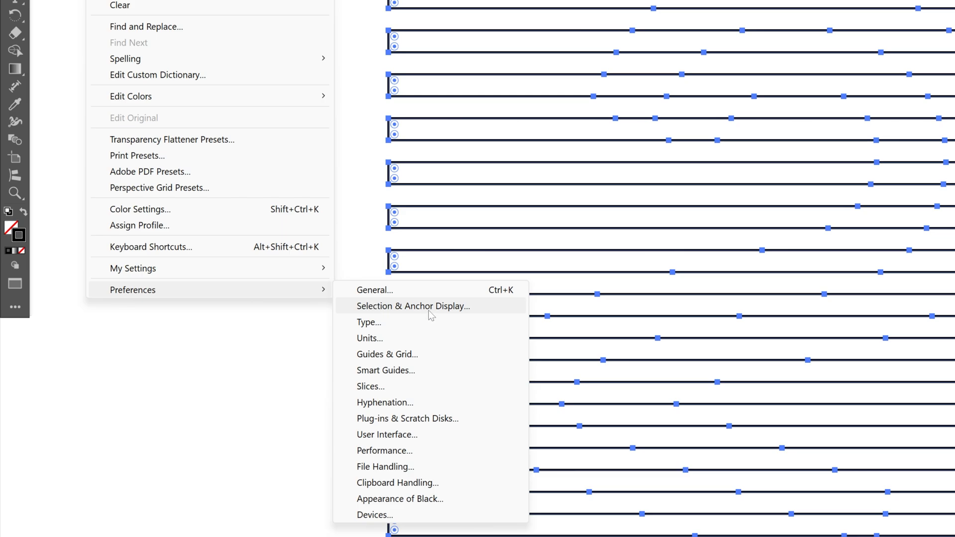
pyautogui.click(413, 306)
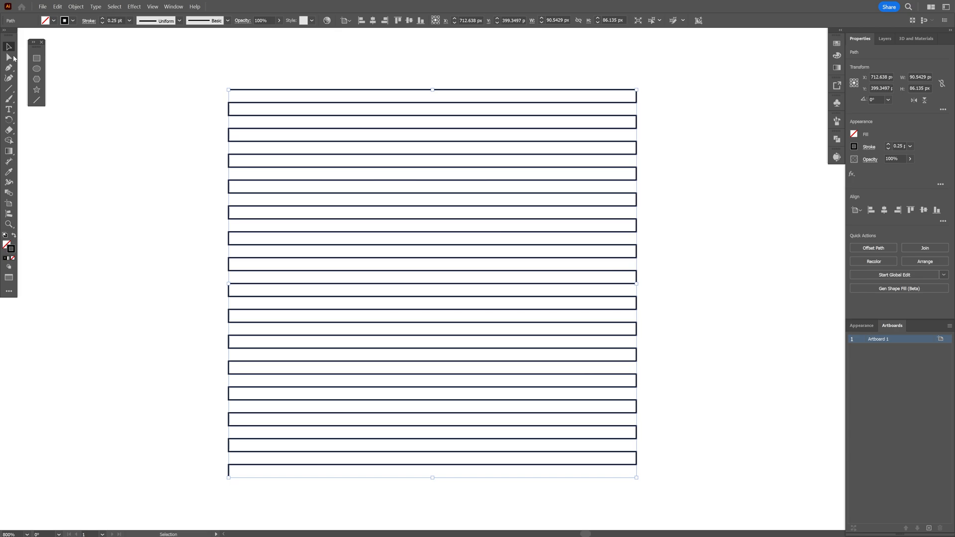
pyautogui.click(9, 58)
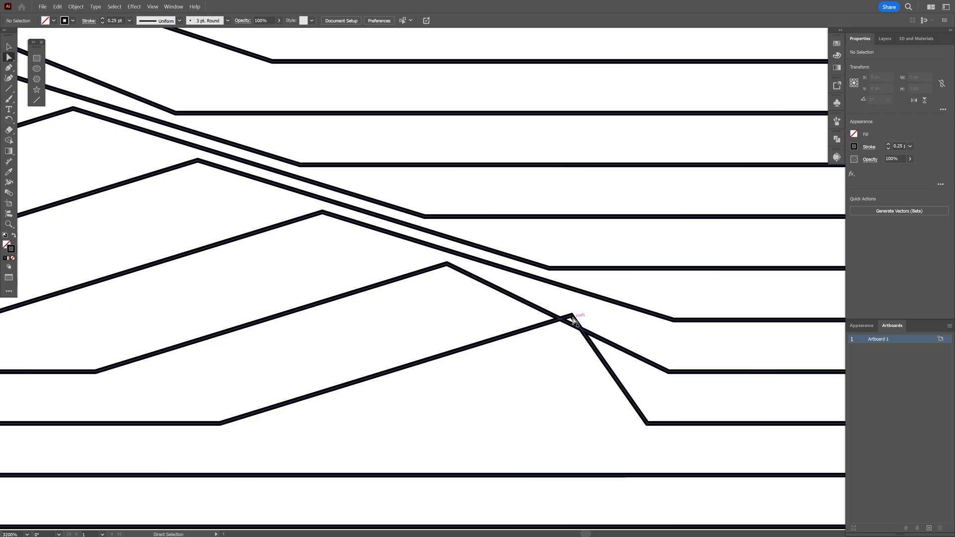
# Drag crossing anchor points upward with Direct Selection to bulge the rows
pyautogui.click(573, 320)
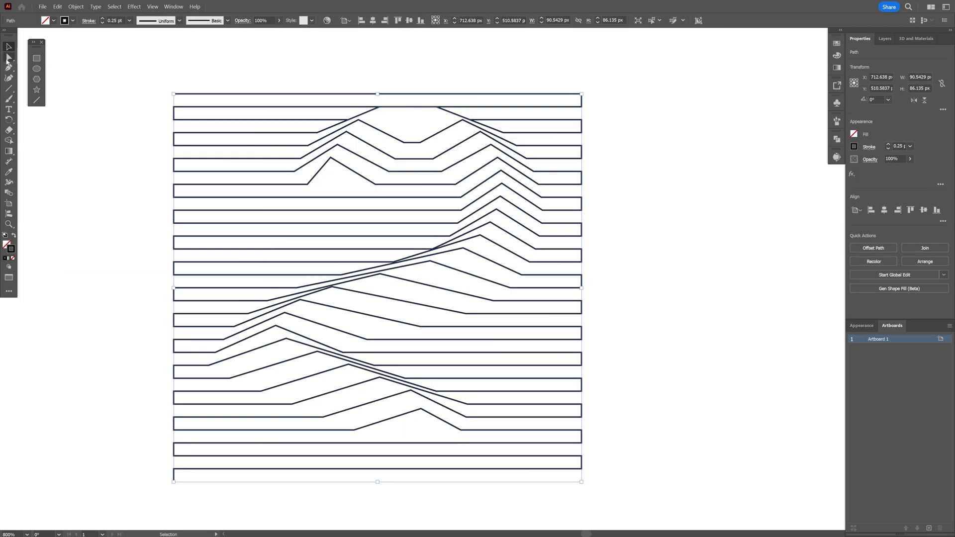
# Select all zigzag anchors and drag a Live Corners widget to round every corner
pyautogui.click(9, 55)
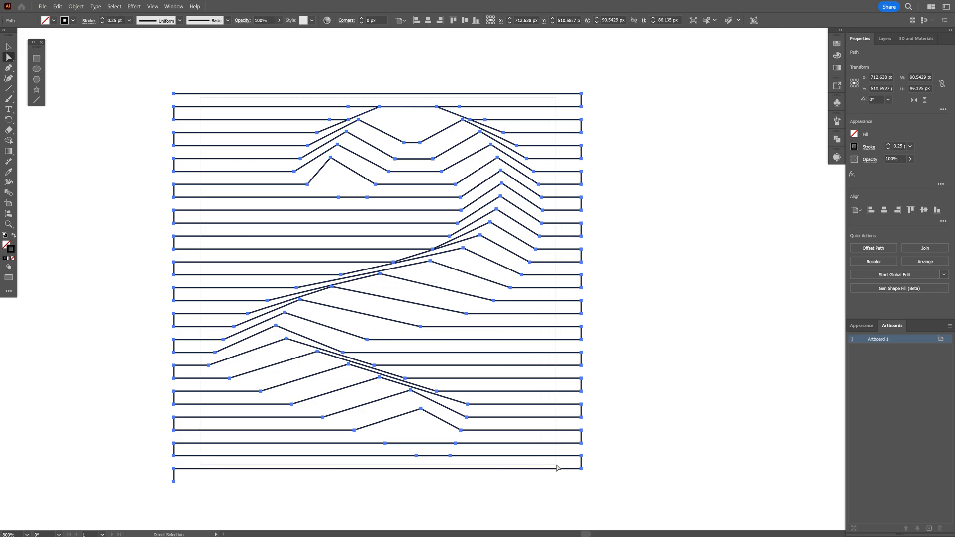
pyautogui.click(482, 445)
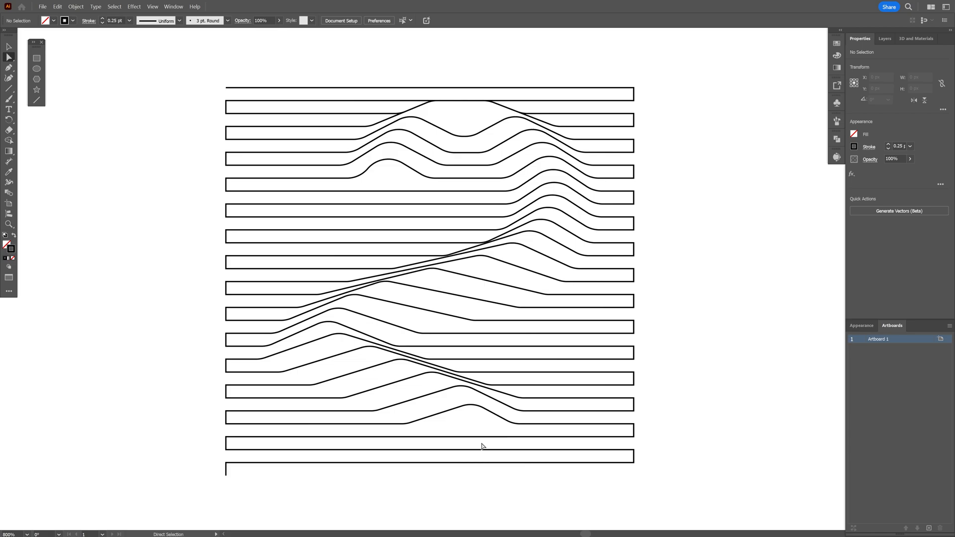